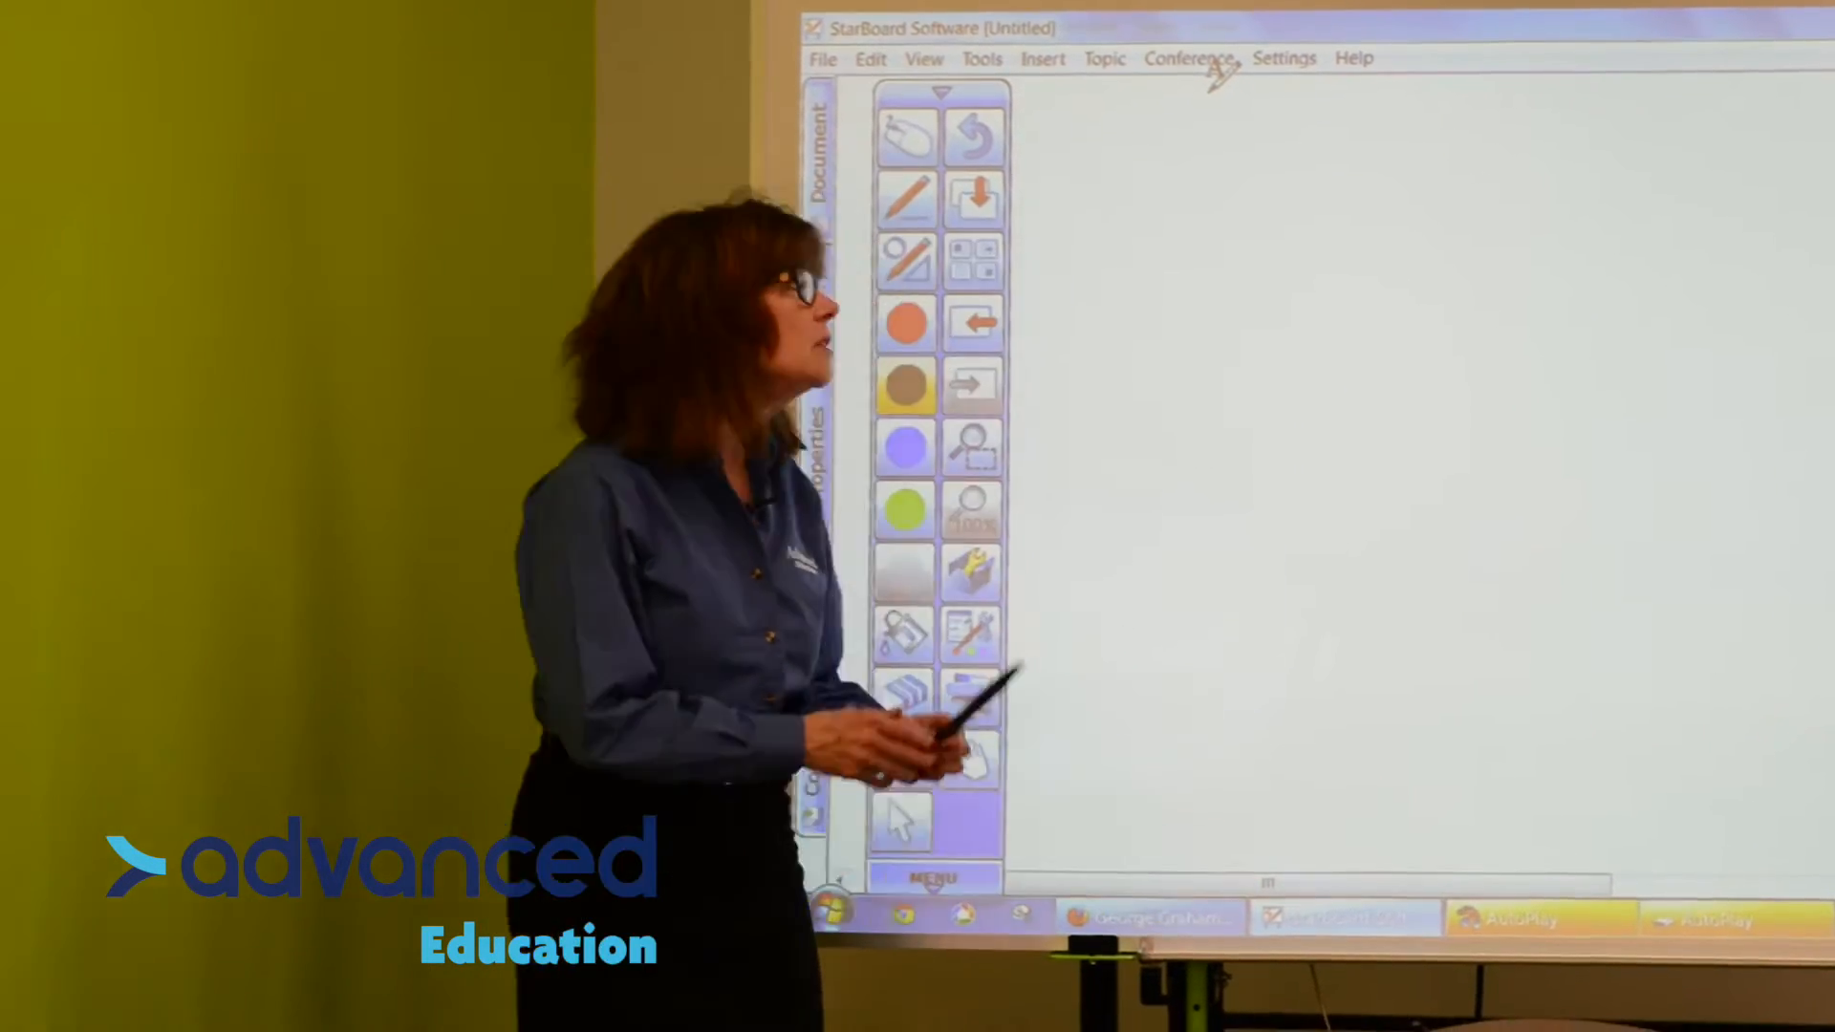
- Choose Text-Pen from the Tools menu to convert handwriting into typed text
click(1051, 73)
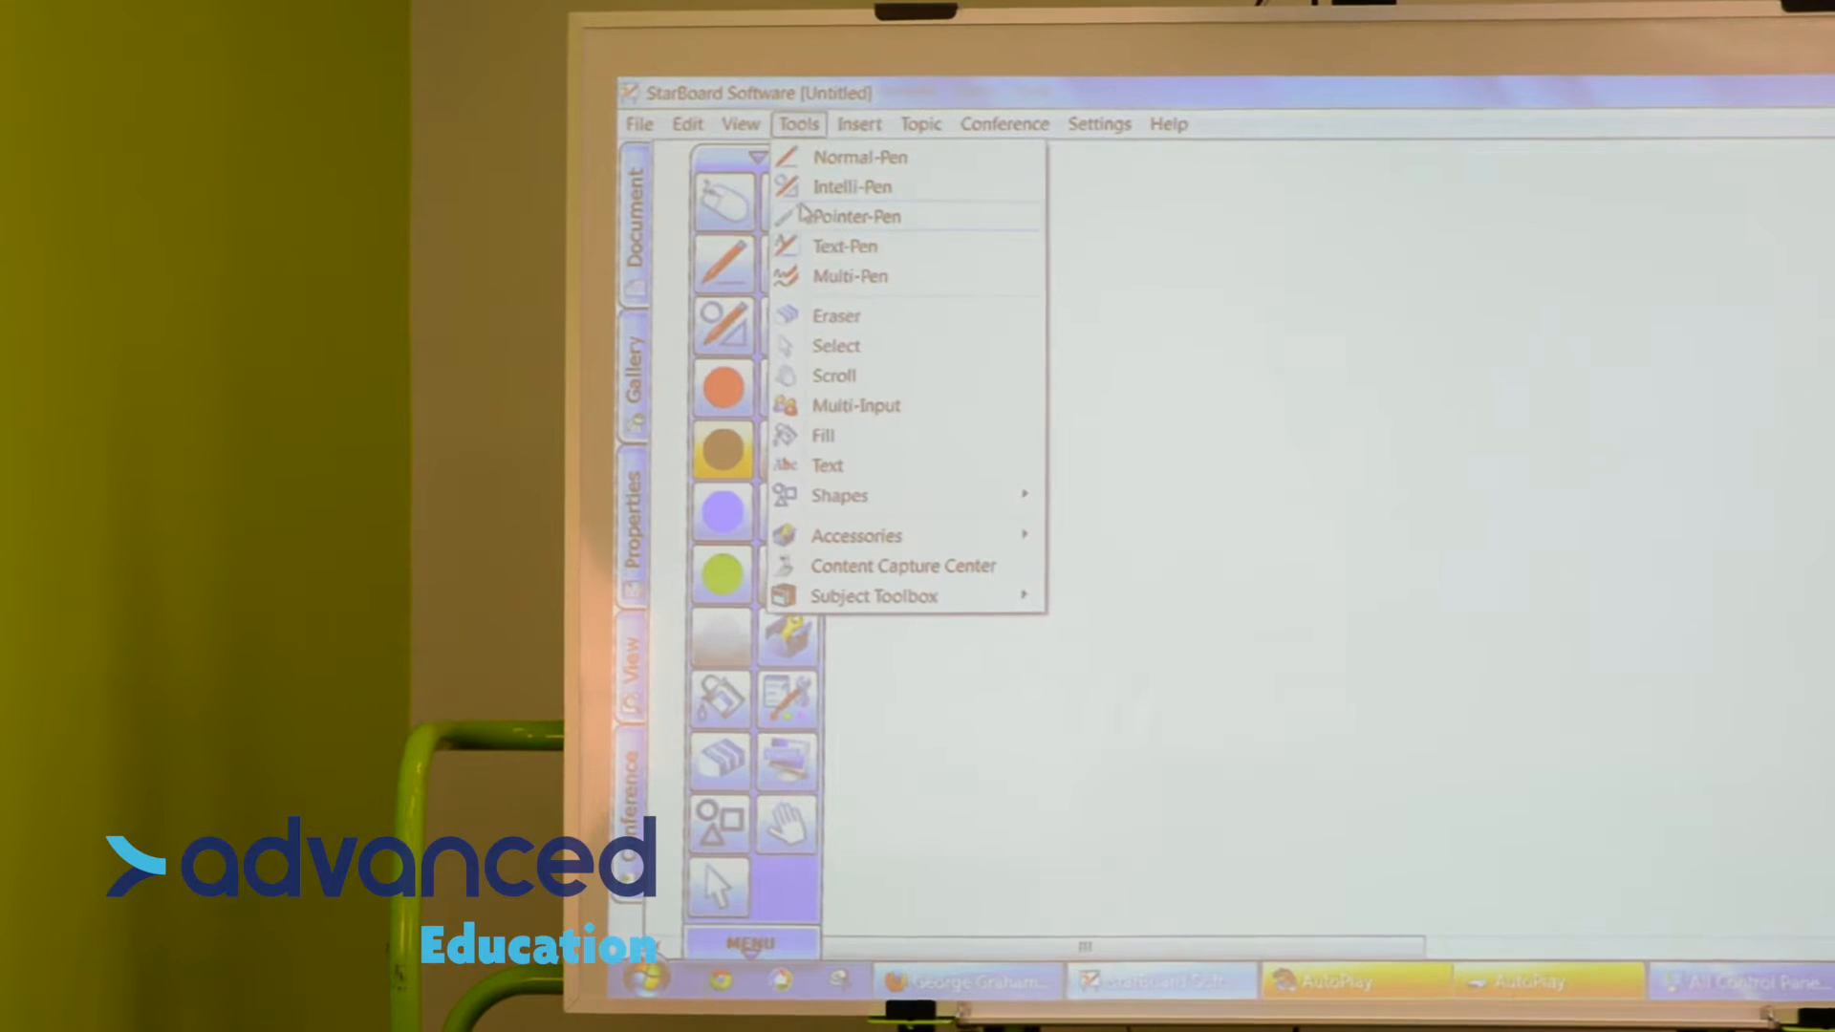
mouse_move(843, 246)
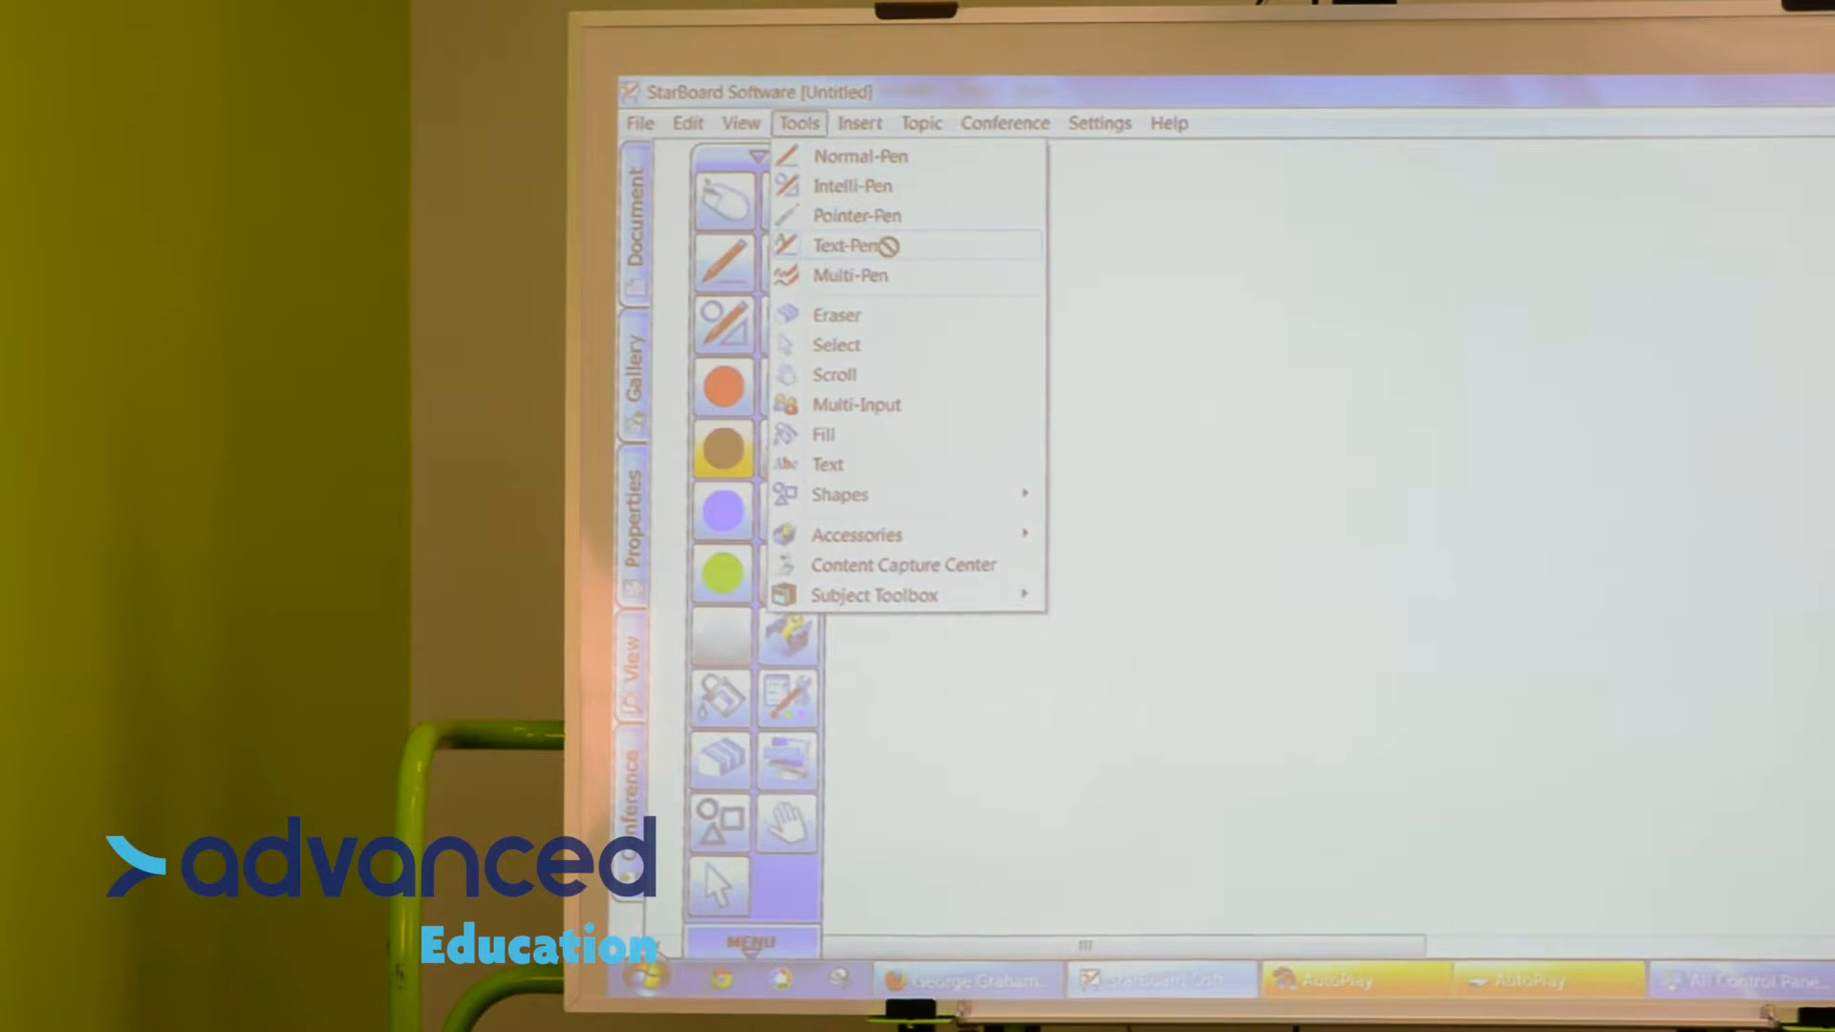
mouse_move(1088, 251)
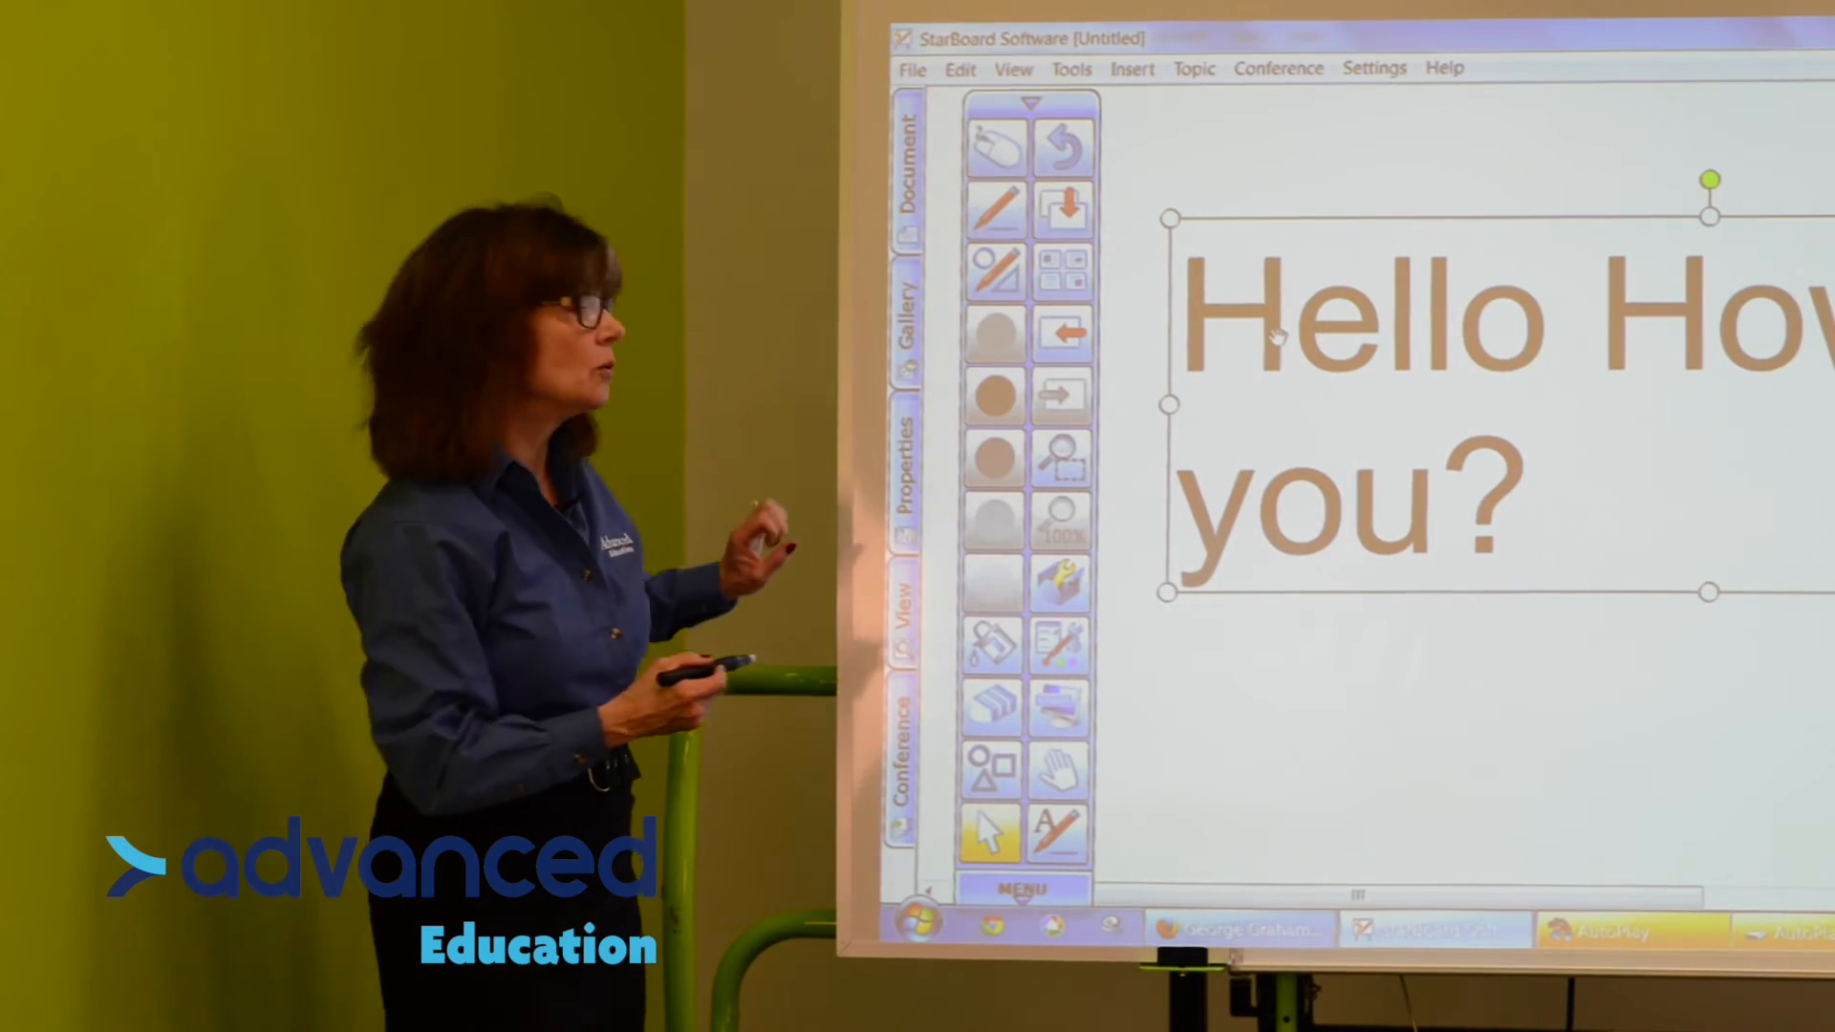
- Select the typed 'Hello How are you?' text to show it in the Properties panel
click(905, 457)
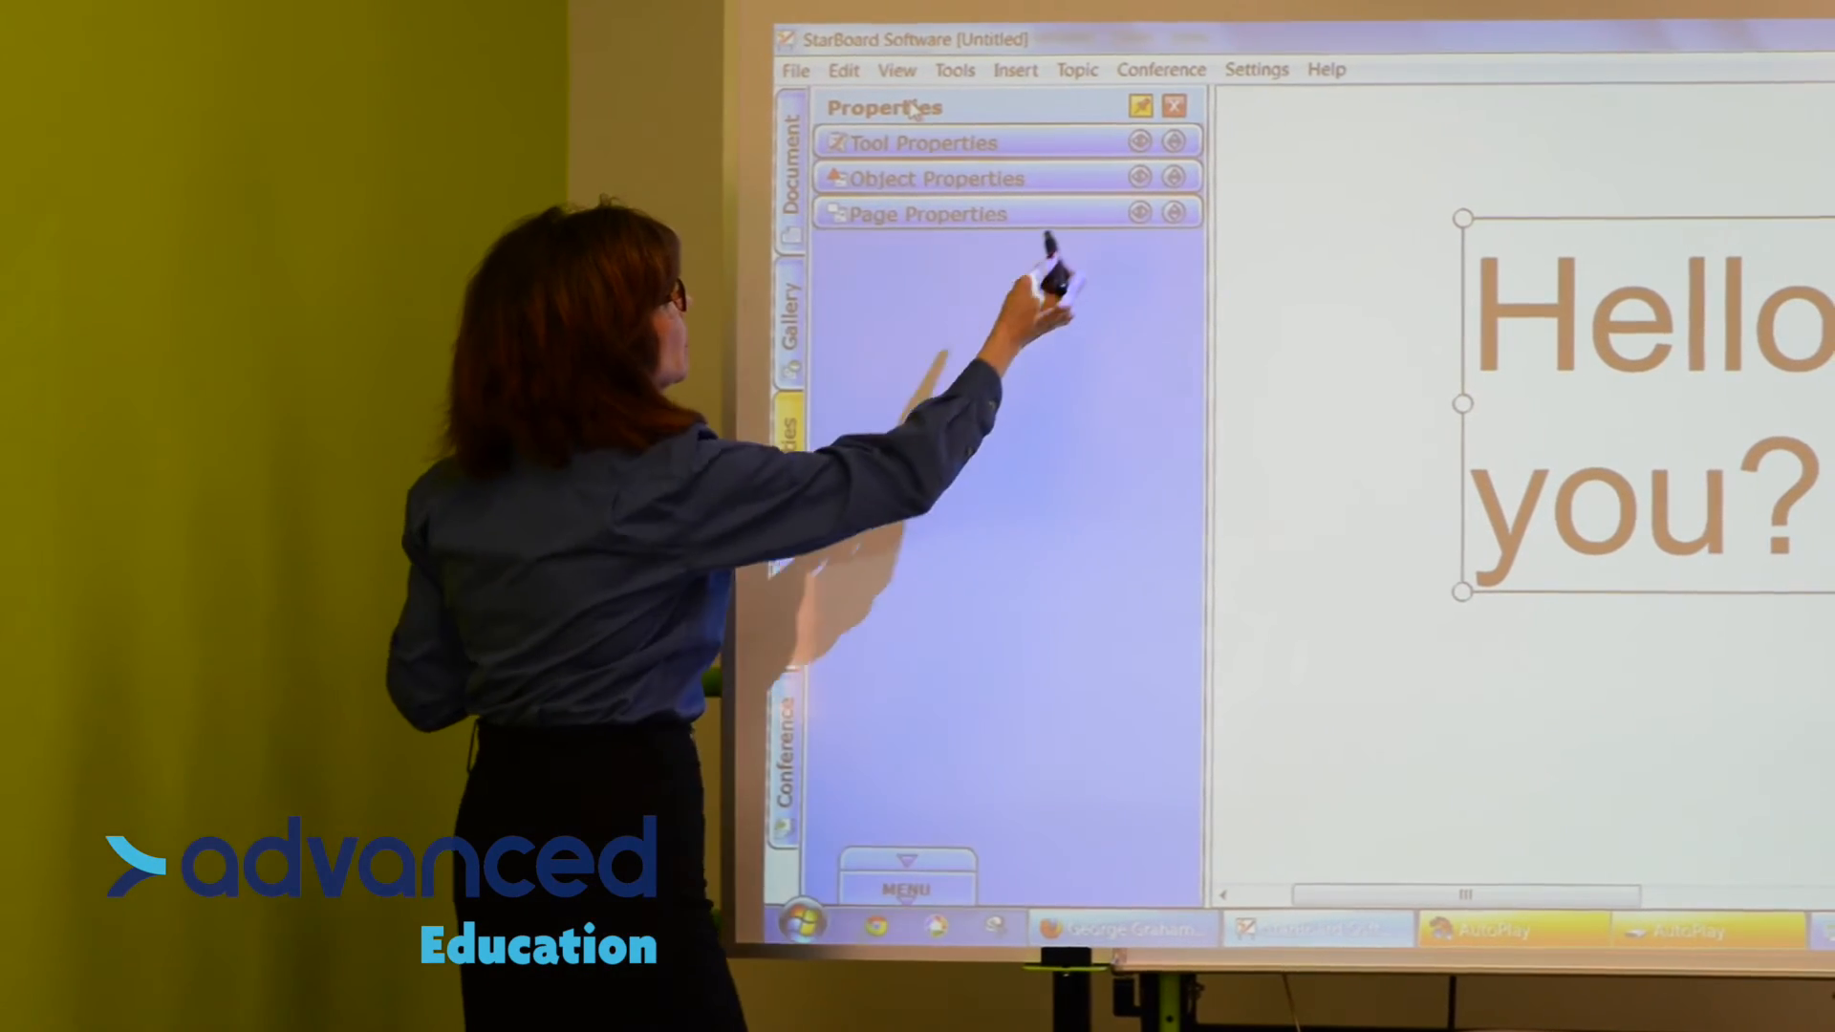
- Expand Object Properties and change the greeting's font colour from tan to orange
click(934, 178)
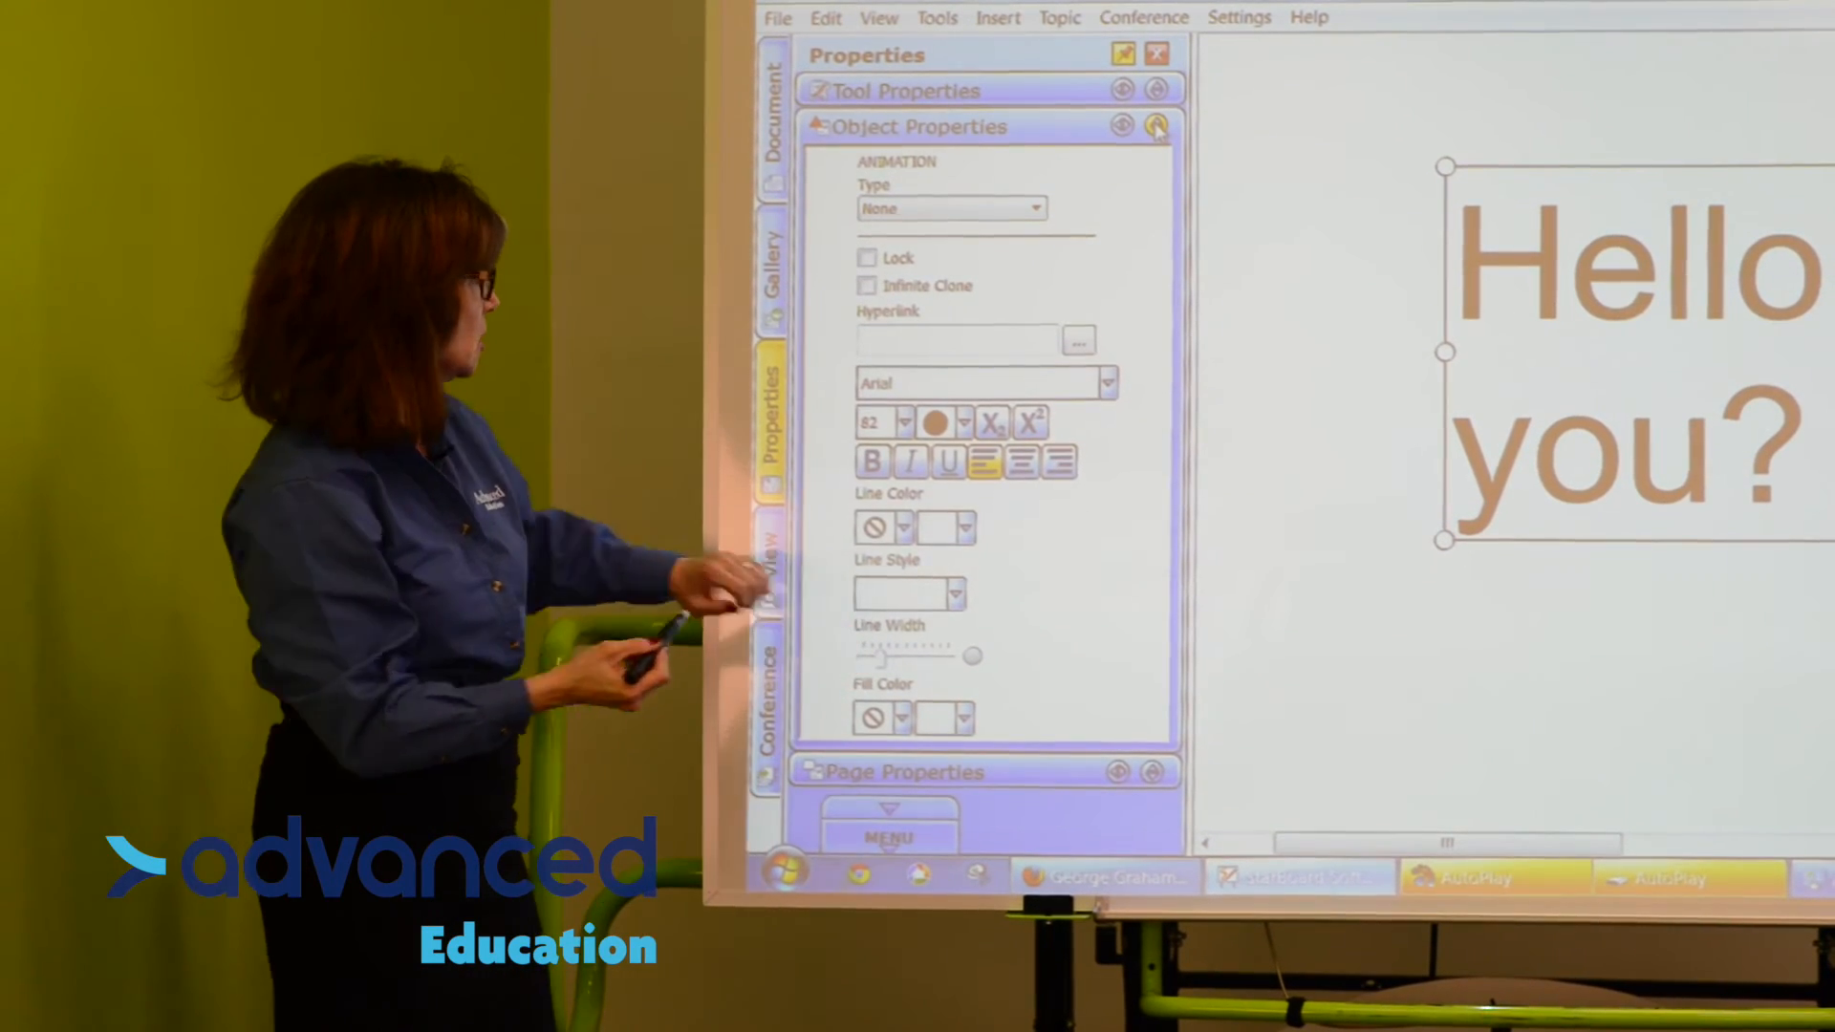
click(934, 422)
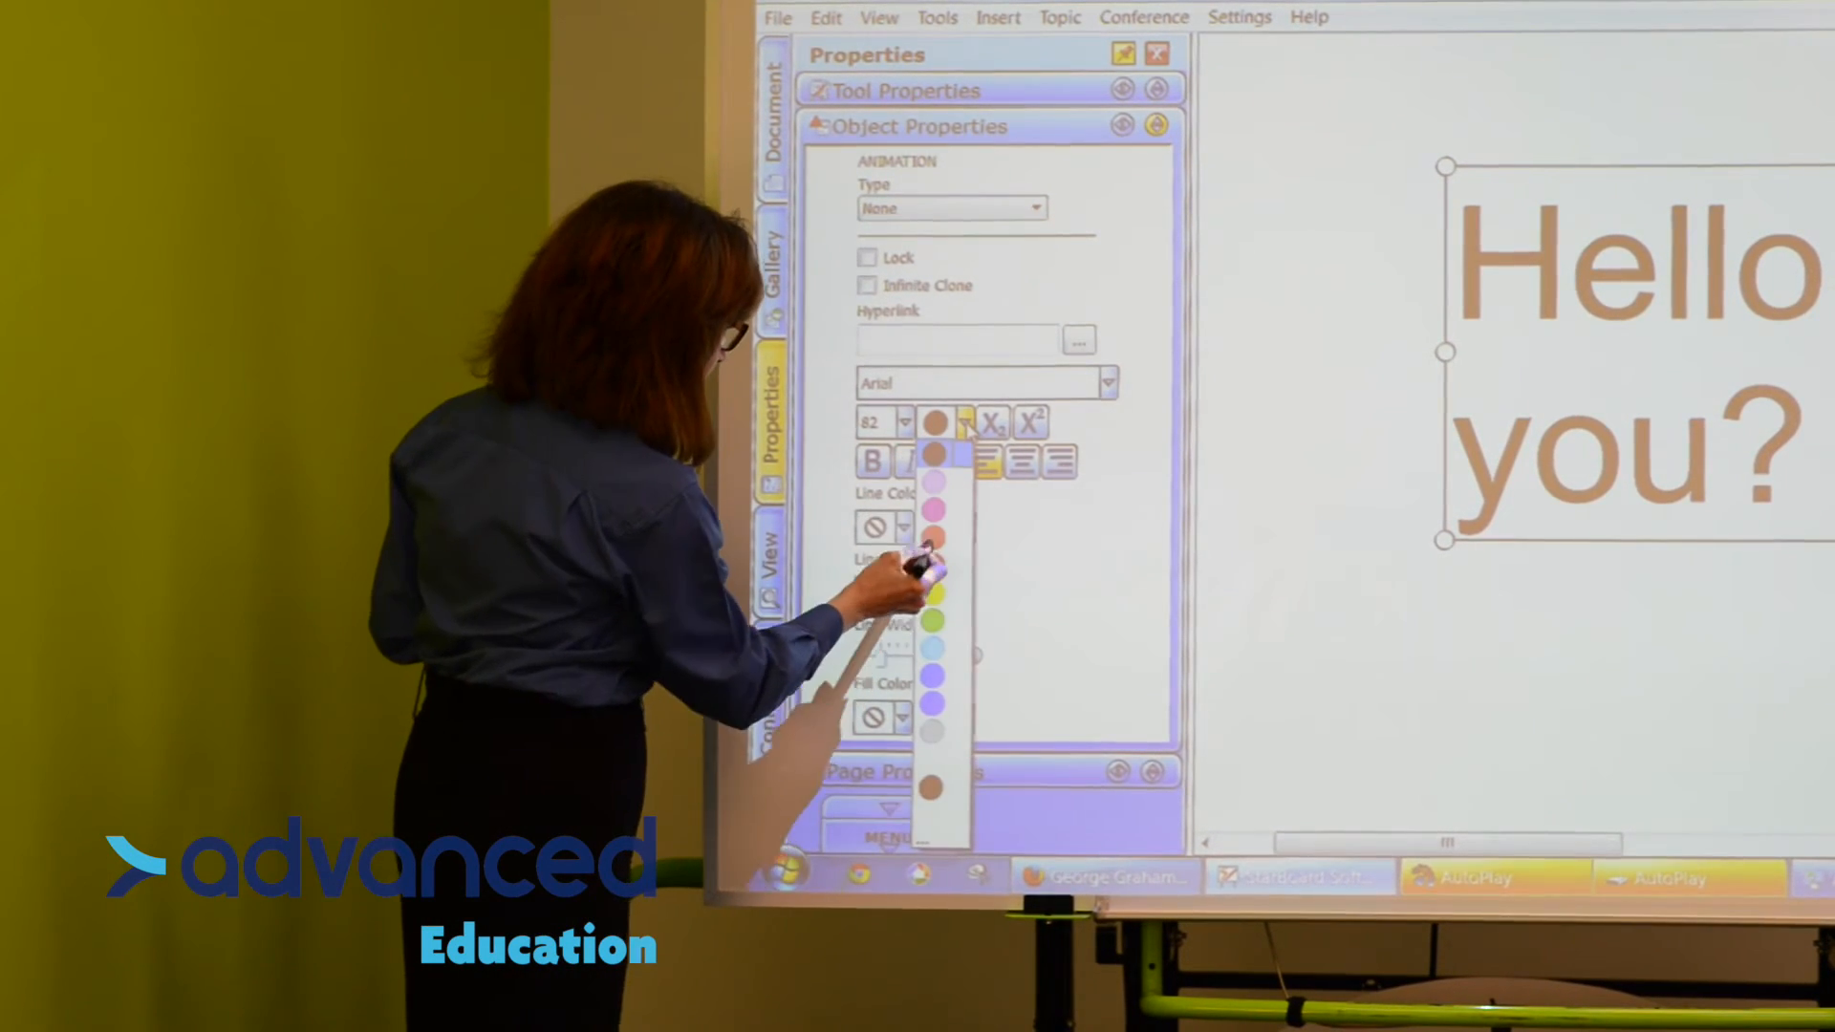
click(933, 535)
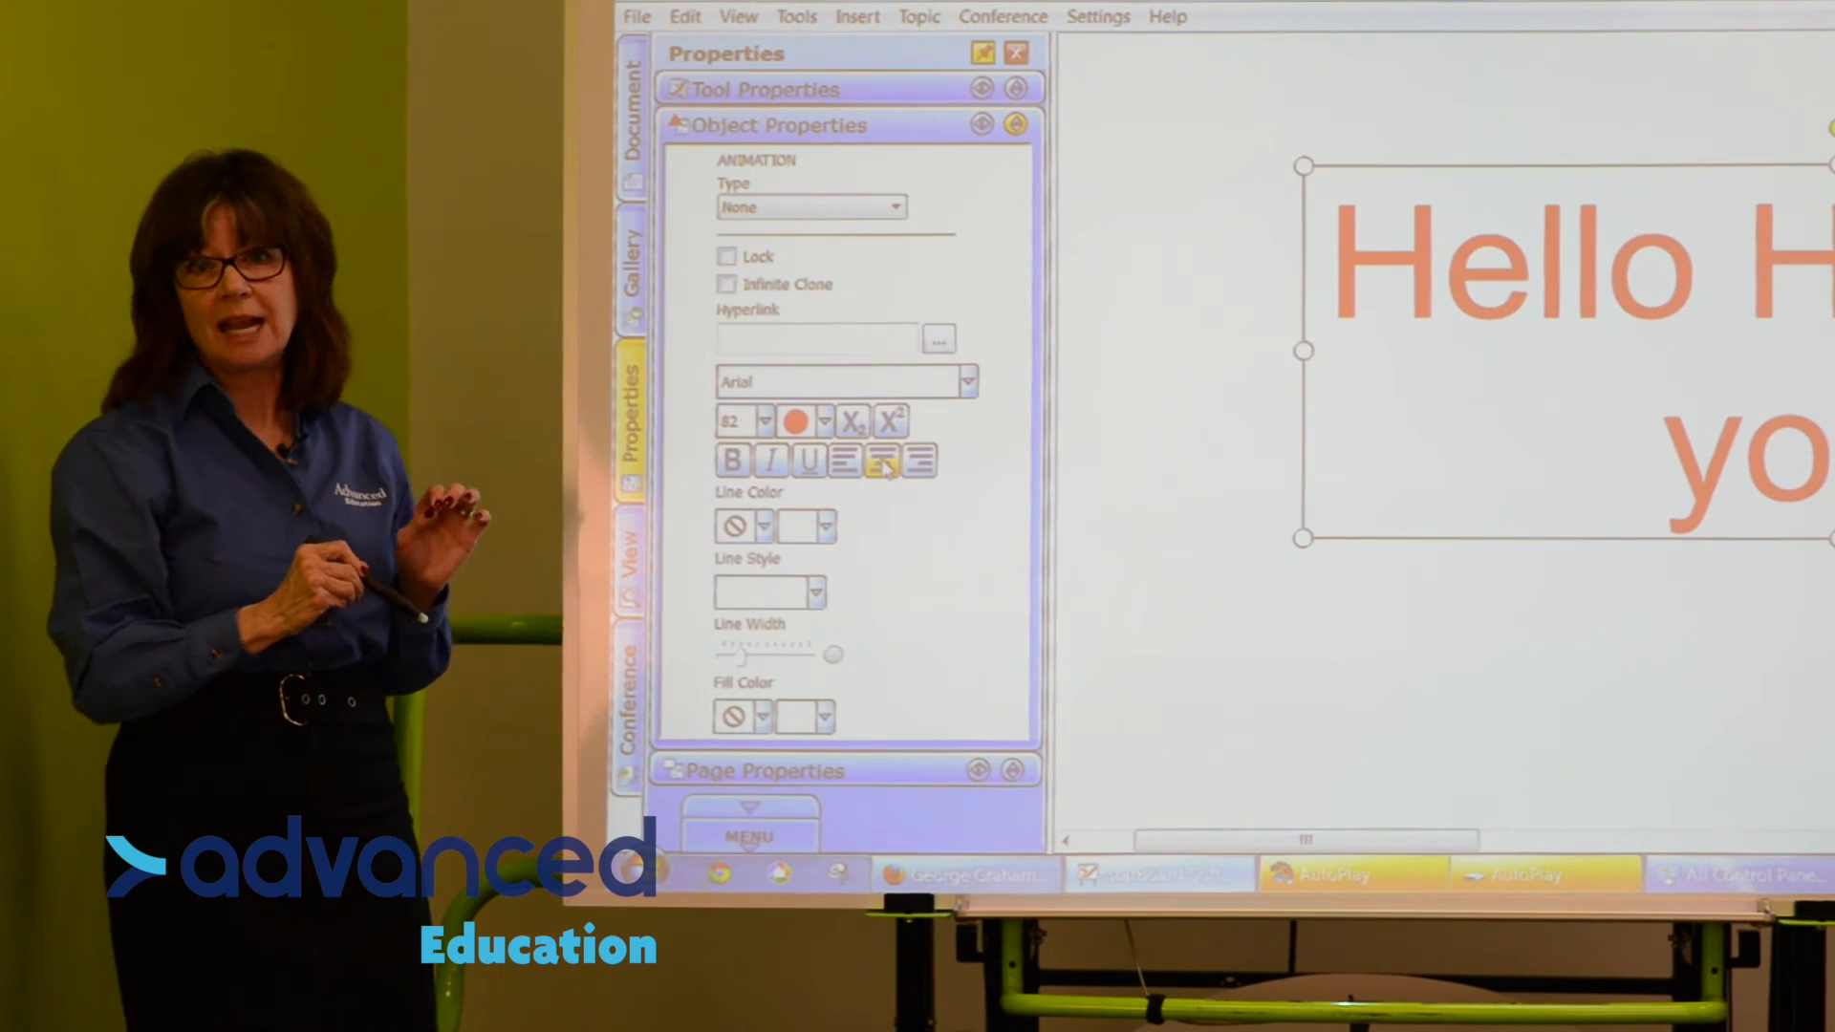
click(762, 420)
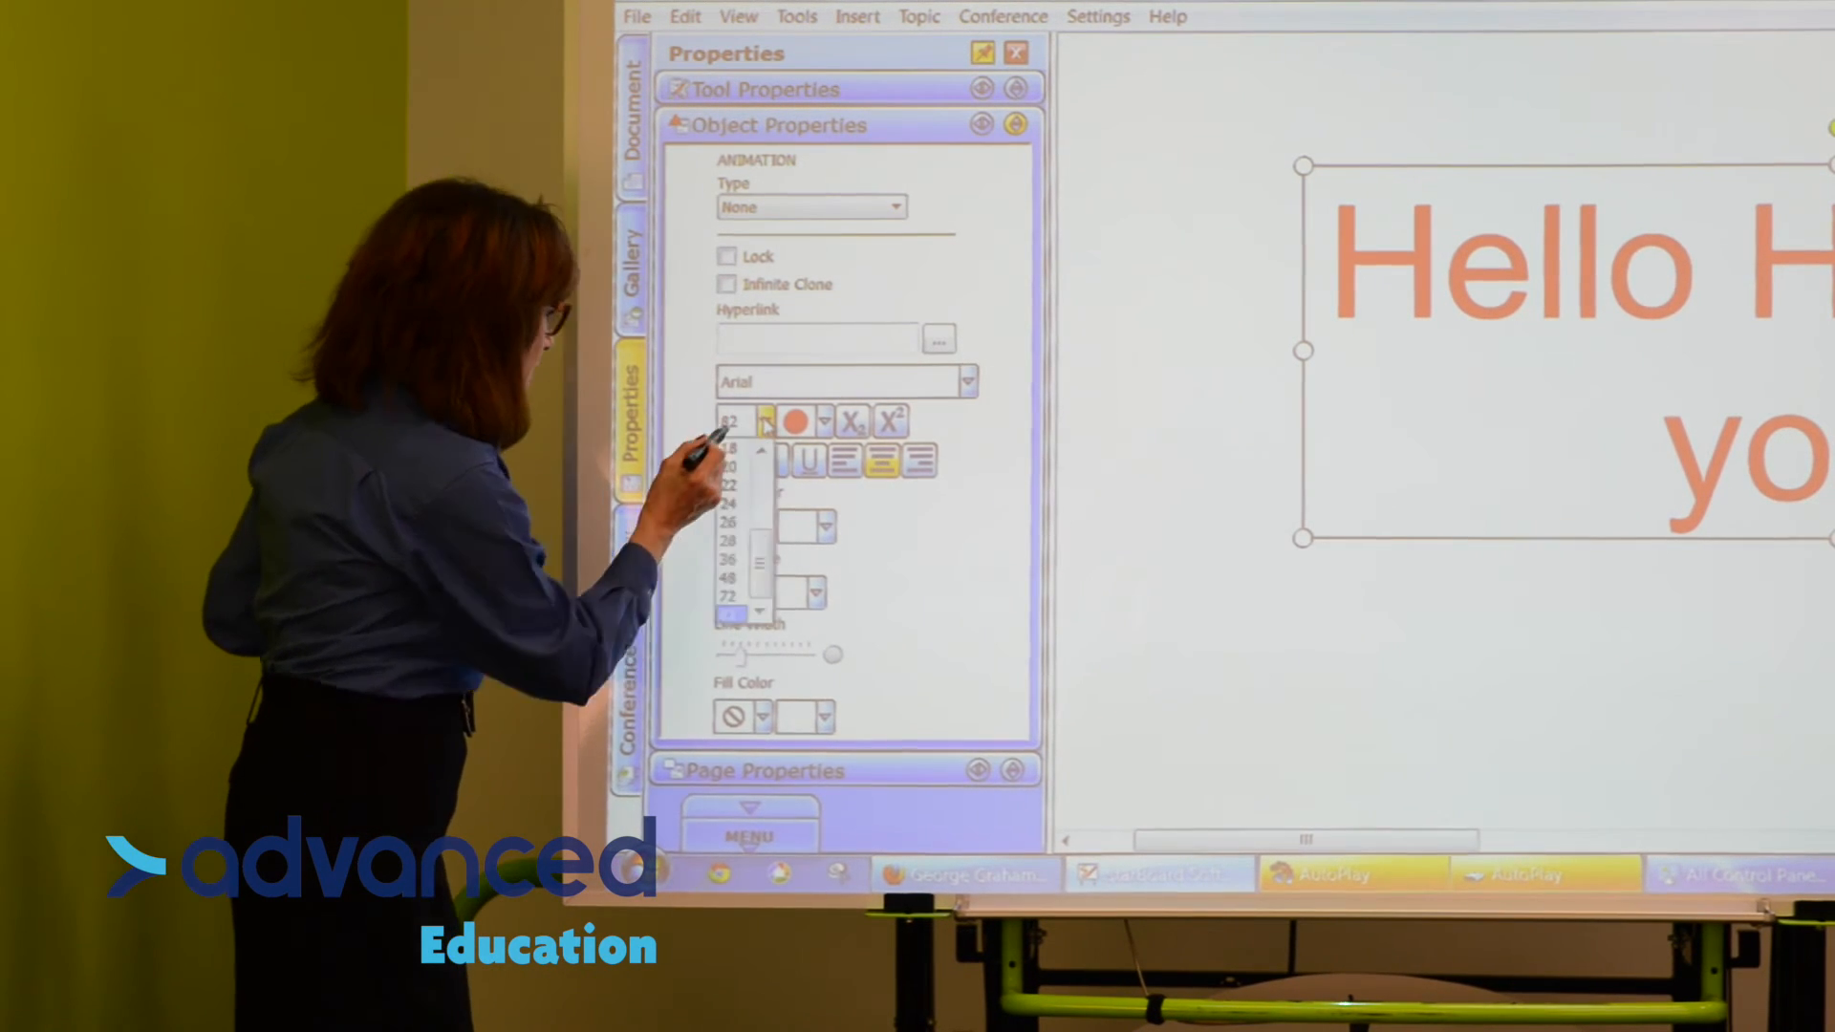